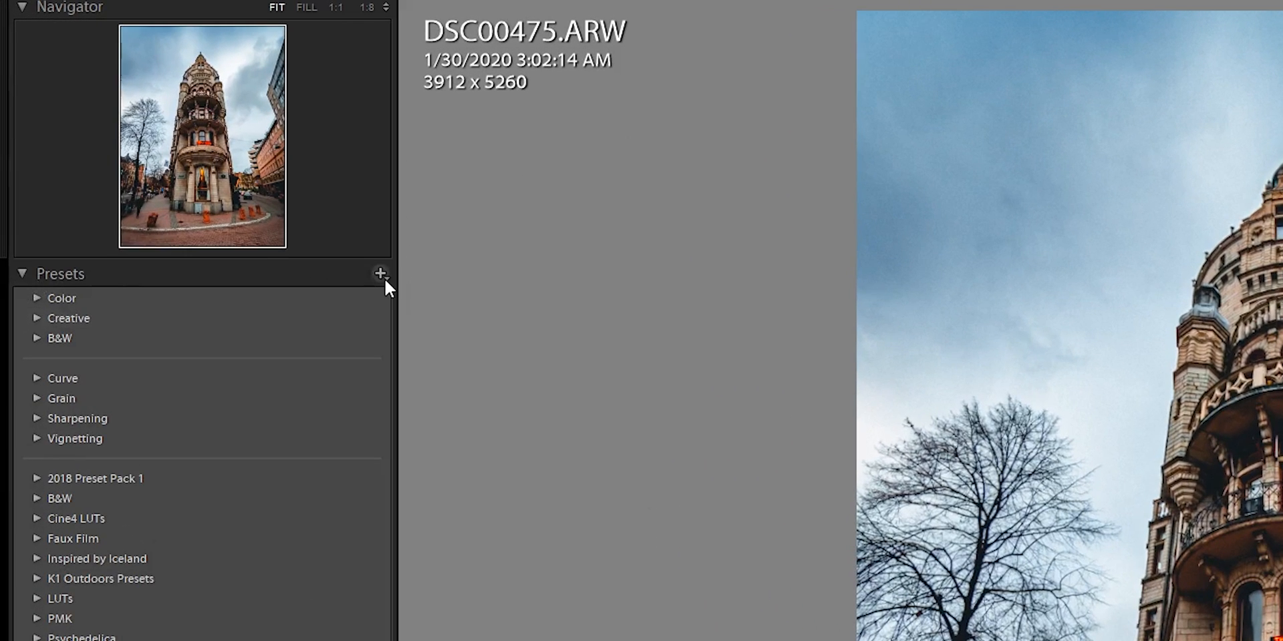
Bring up the add-preset menu from the Develop Presets panel's + button.
{"action": "left_click", "coordinate": [380, 274]}
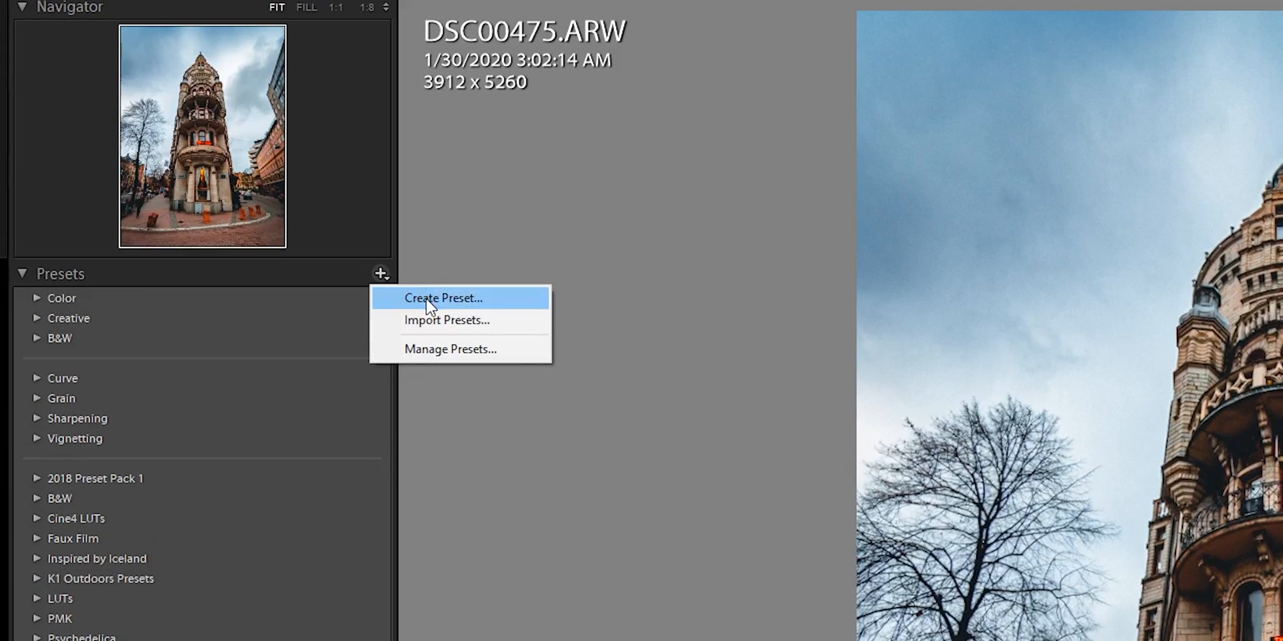
Start a new develop preset named 'That icelandic guy is hot' in the User Presets group.
{"action": "left_click", "coordinate": [444, 298]}
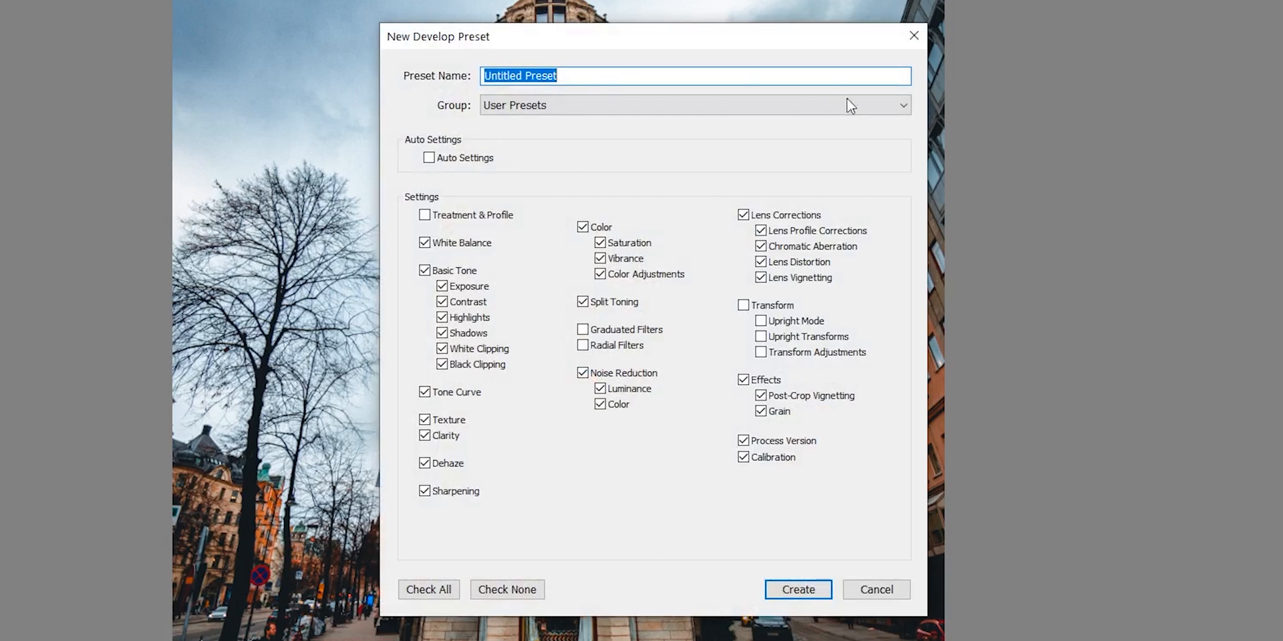
{"action": "mouse_move", "coordinate": [591, 89]}
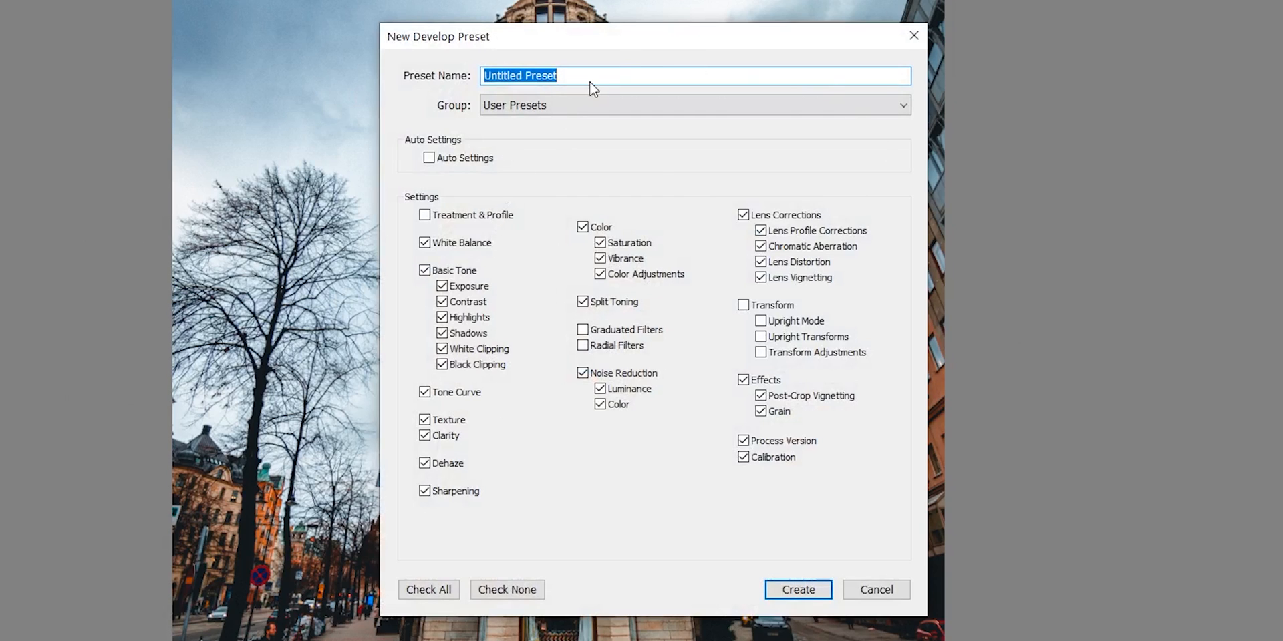
{"action": "mouse_move", "coordinate": [352, 89]}
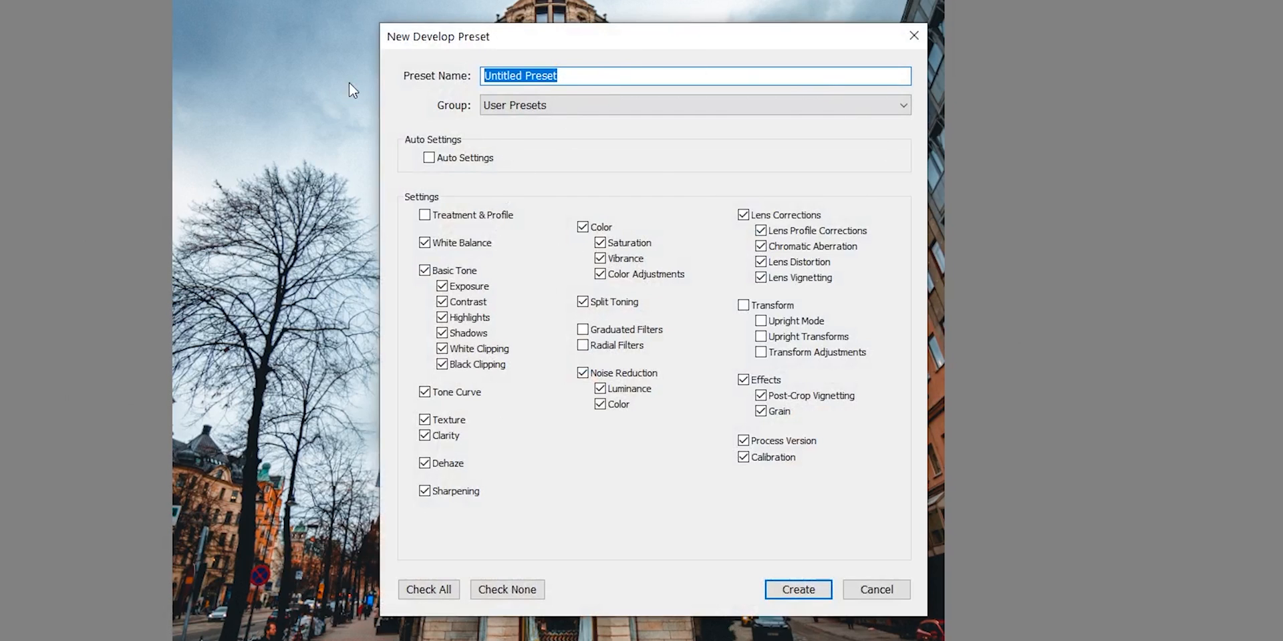
{"action": "type", "text": "That icelandic guy is"}
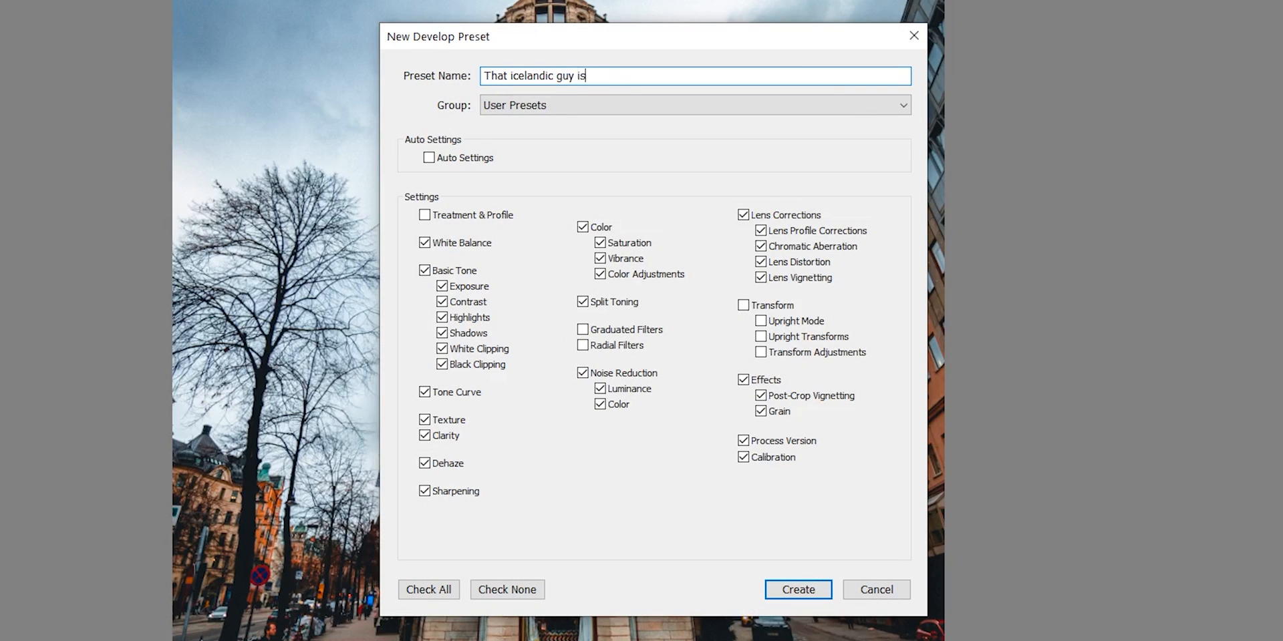
{"action": "type", "text": "hot"}
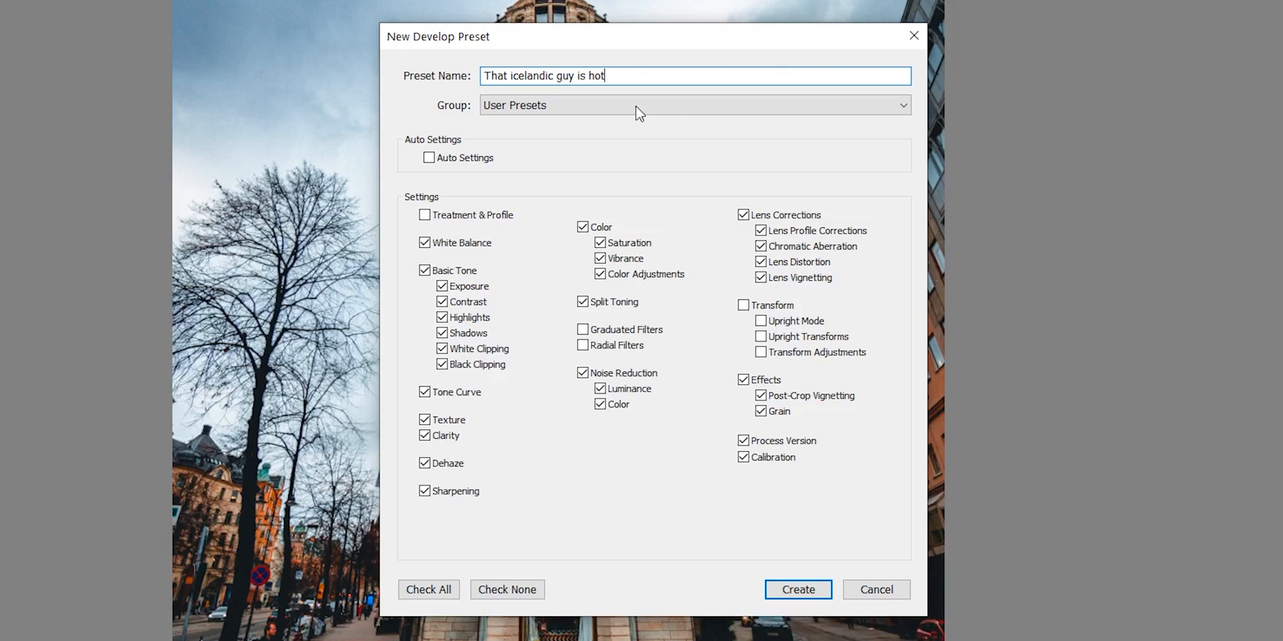
{"action": "left_click", "coordinate": [693, 105]}
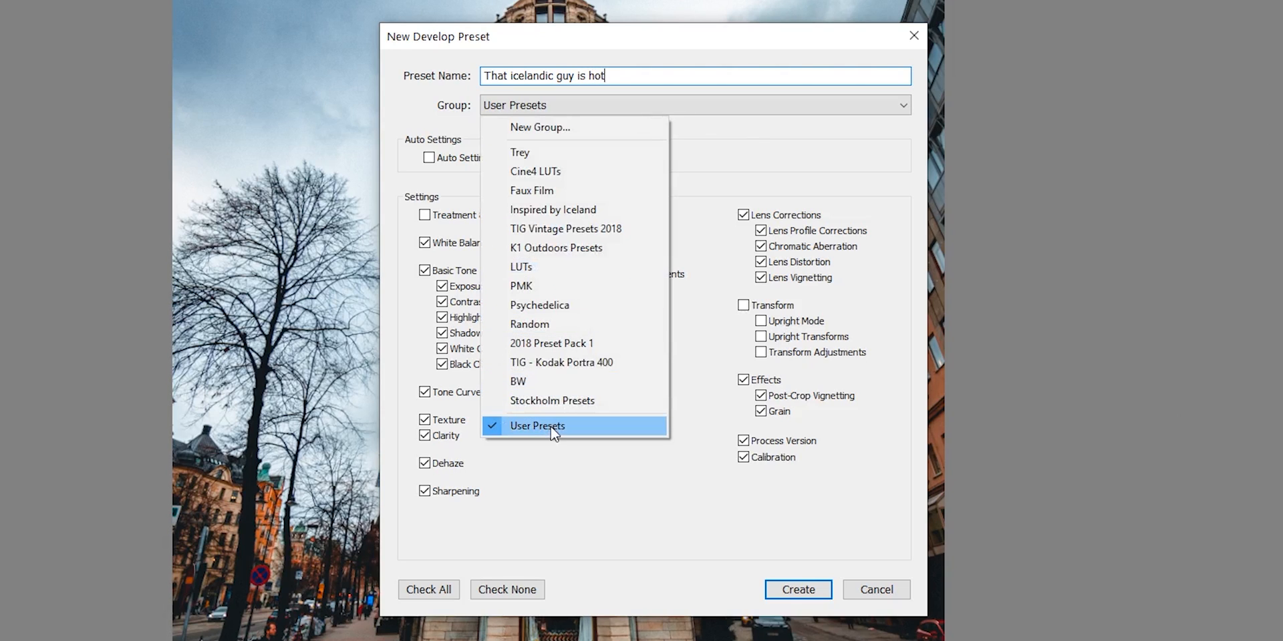
{"action": "left_click", "coordinate": [536, 426]}
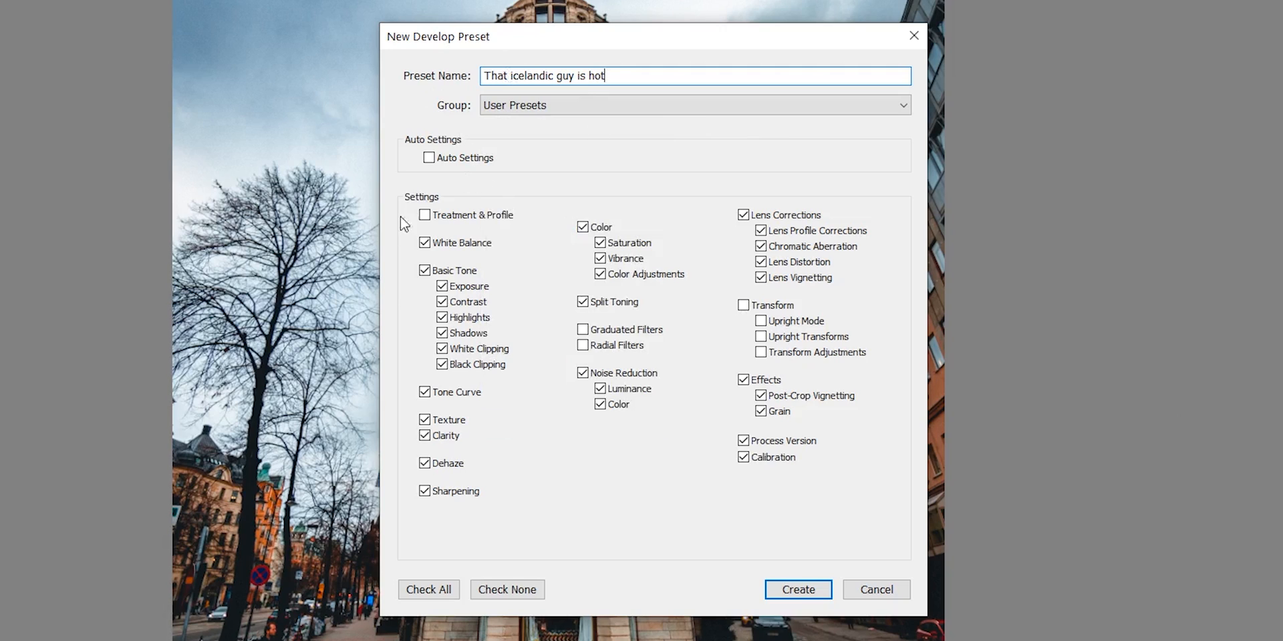
{"action": "mouse_move", "coordinate": [423, 491]}
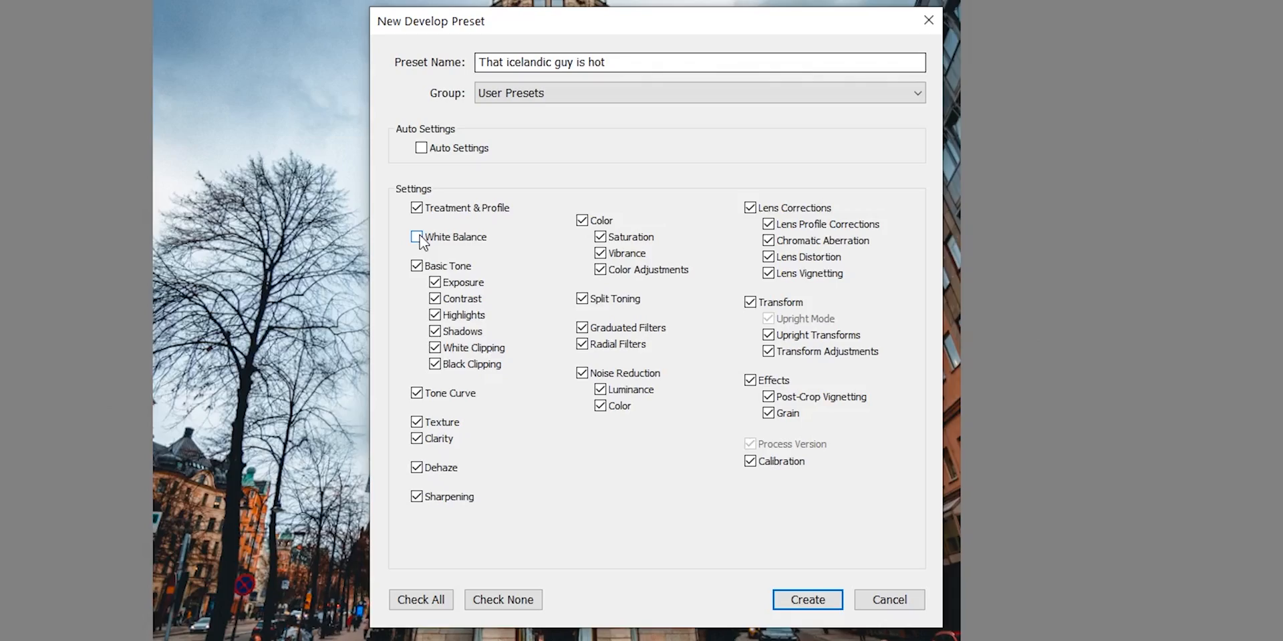
Exclude White Balance and Radial Filters from the preset settings, then create it.
{"action": "left_click", "coordinate": [416, 237]}
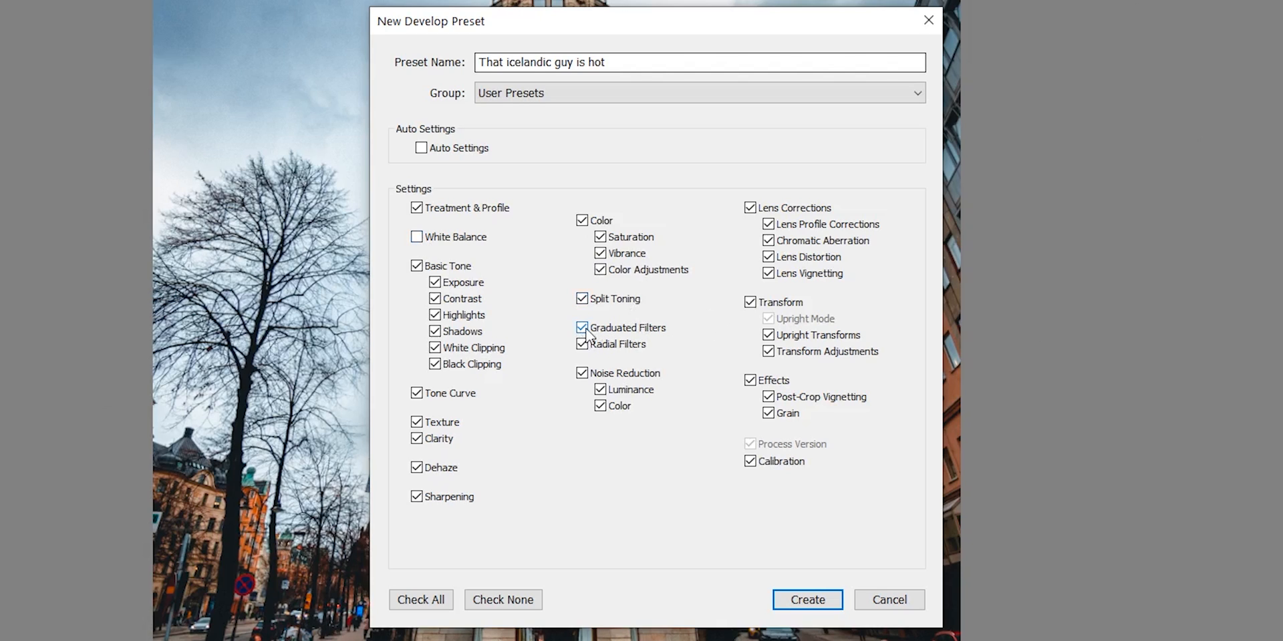
{"action": "left_click", "coordinate": [582, 328]}
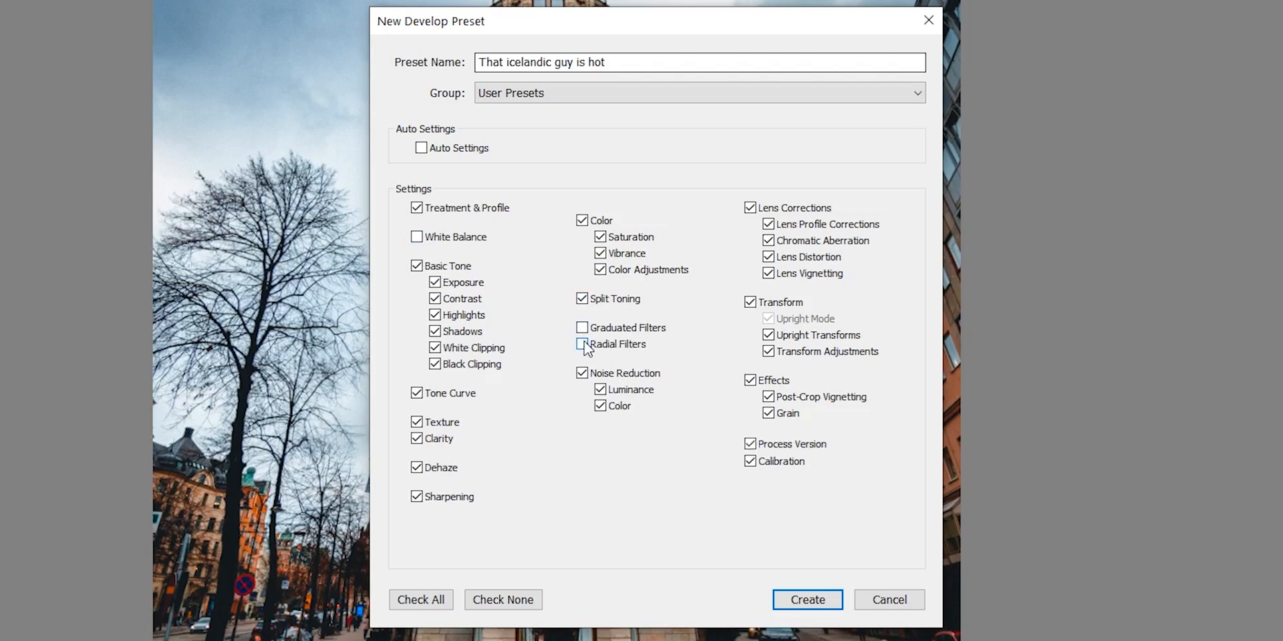
{"action": "mouse_move", "coordinate": [581, 328]}
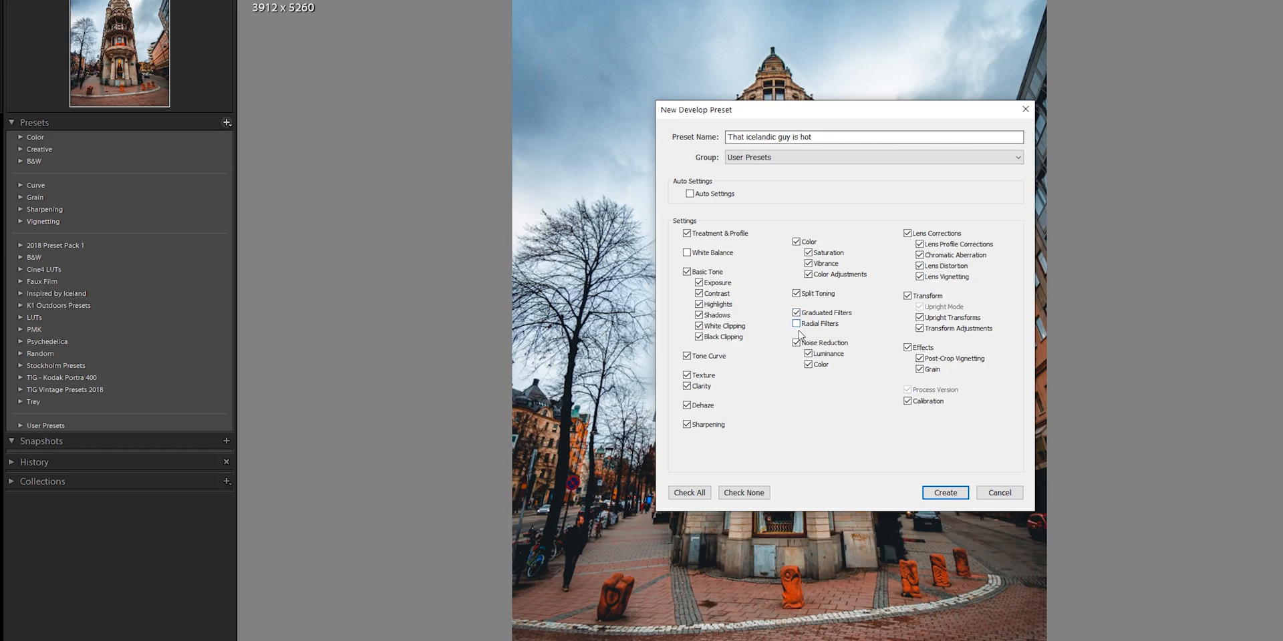
{"action": "left_click", "coordinate": [945, 493]}
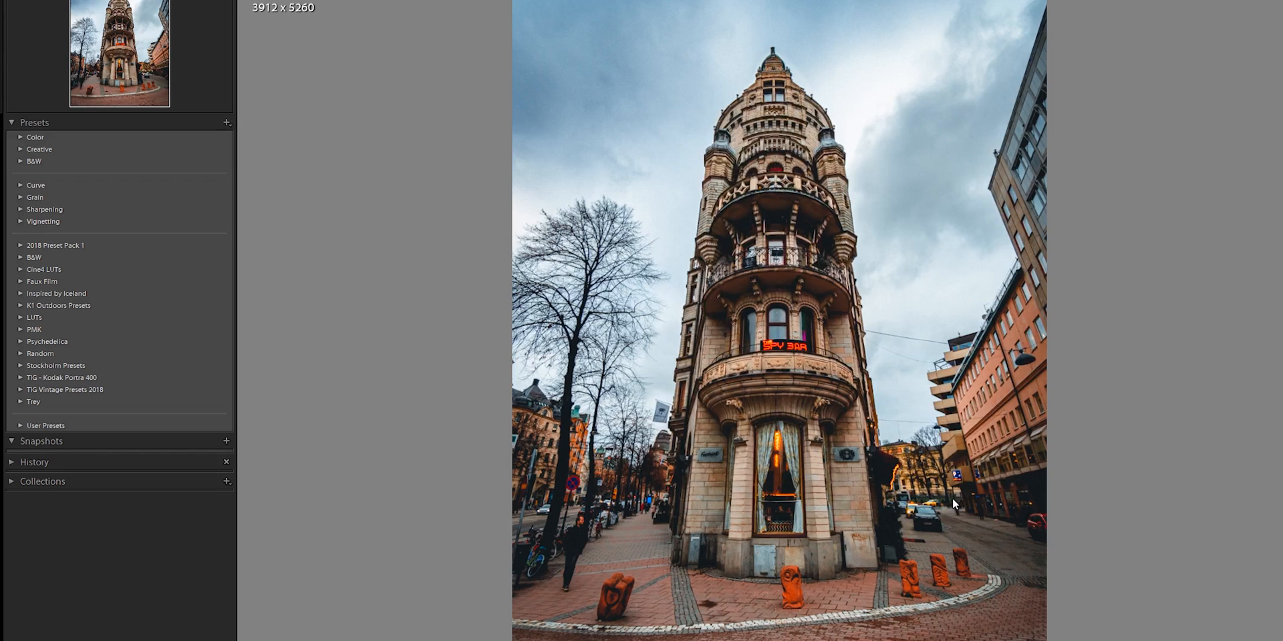
{"action": "mouse_move", "coordinate": [427, 422]}
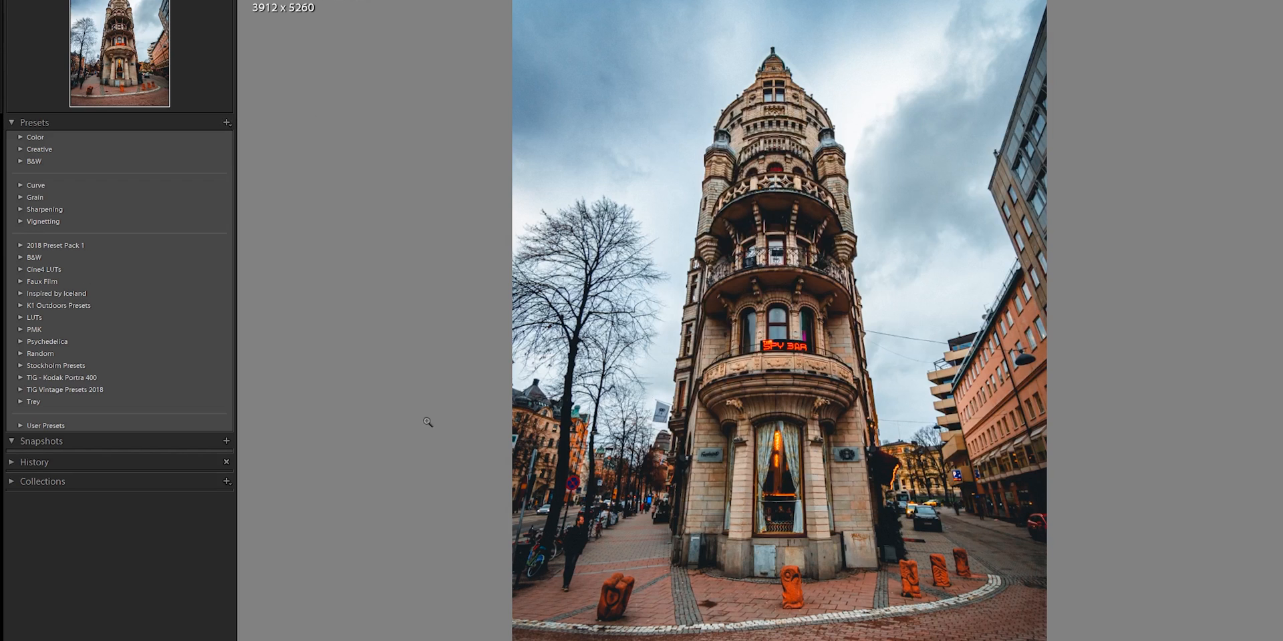